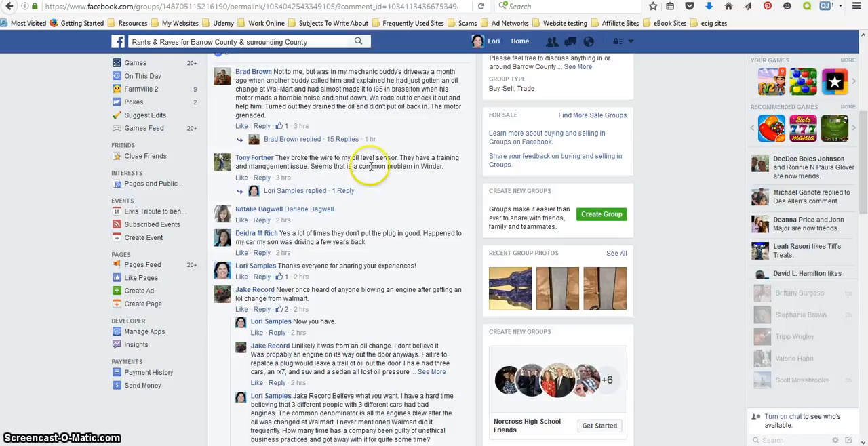
pyautogui.scroll(3)
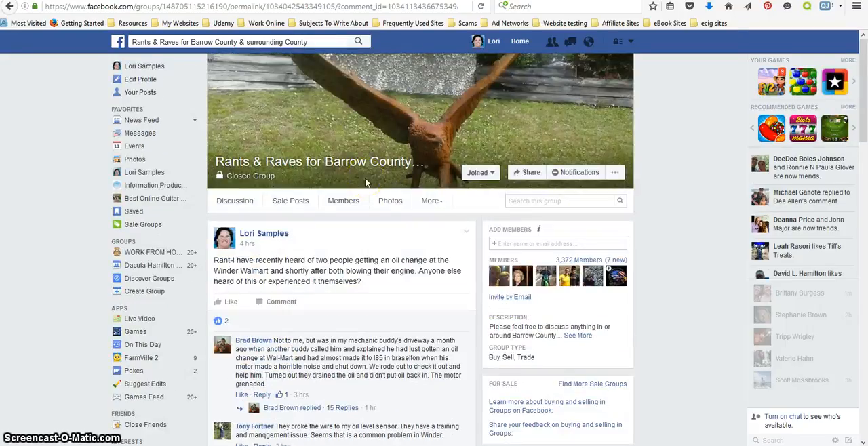
pyautogui.scroll(-3)
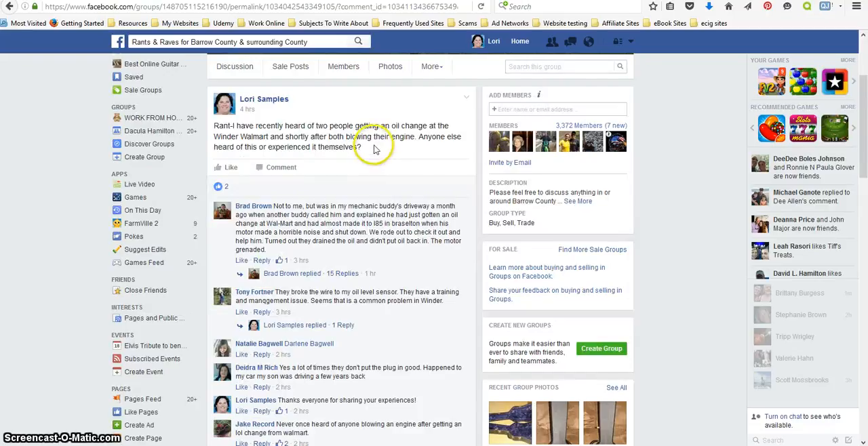
pyautogui.moveTo(261, 168)
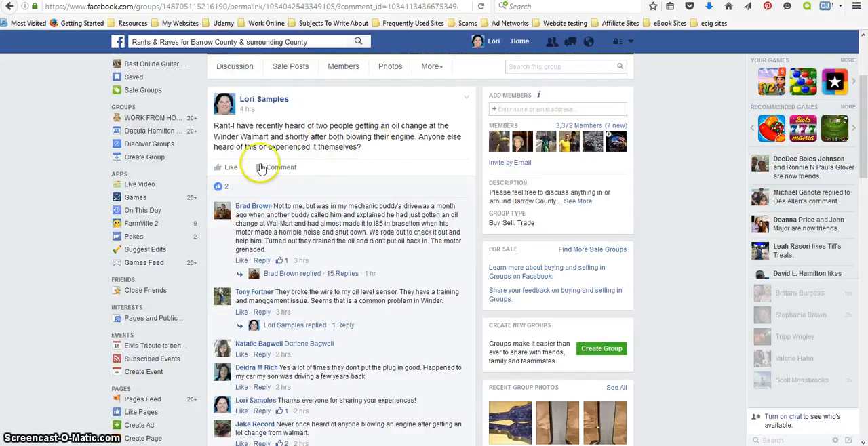
pyautogui.moveTo(371, 150)
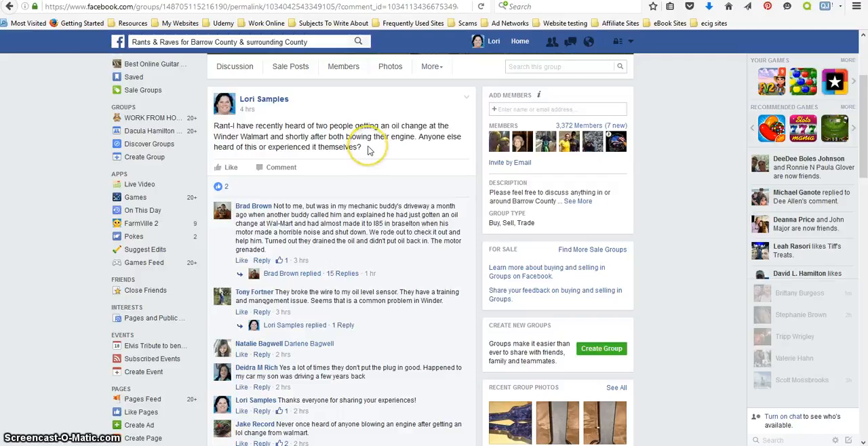
pyautogui.scroll(-3)
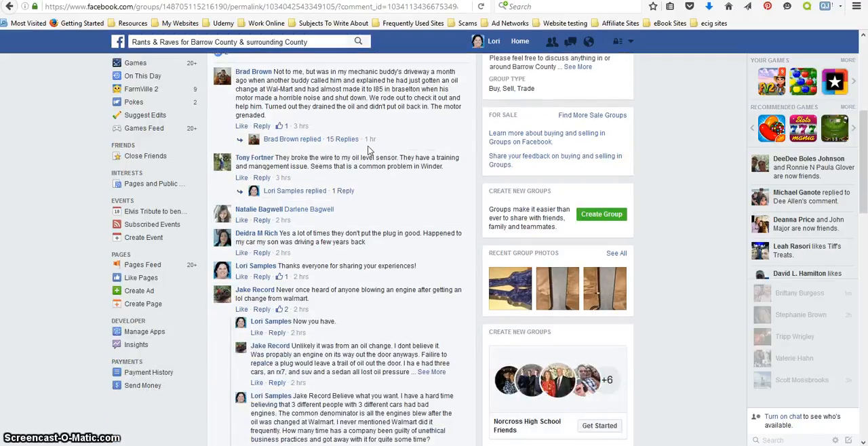
pyautogui.scroll(-3)
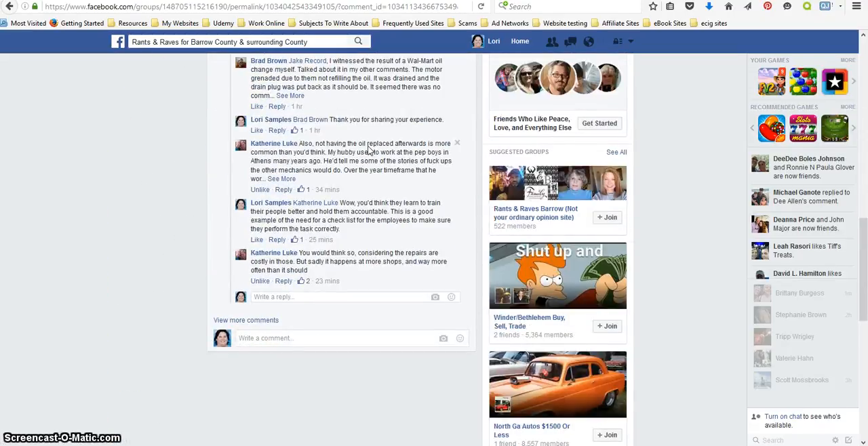
pyautogui.scroll(-3)
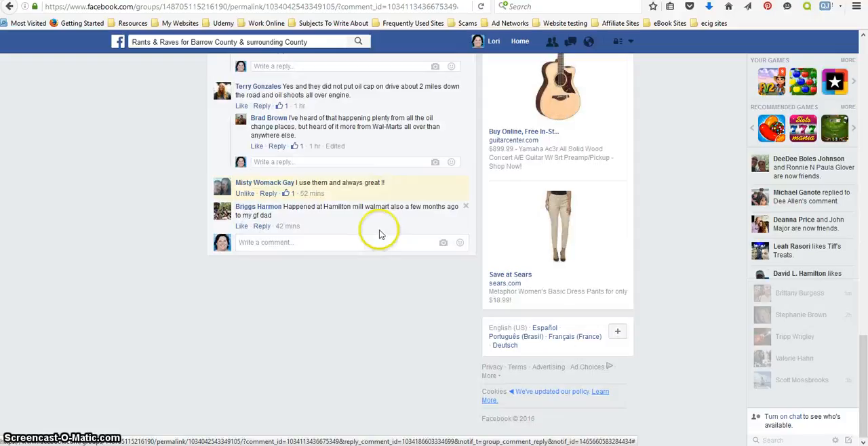
pyautogui.scroll(3)
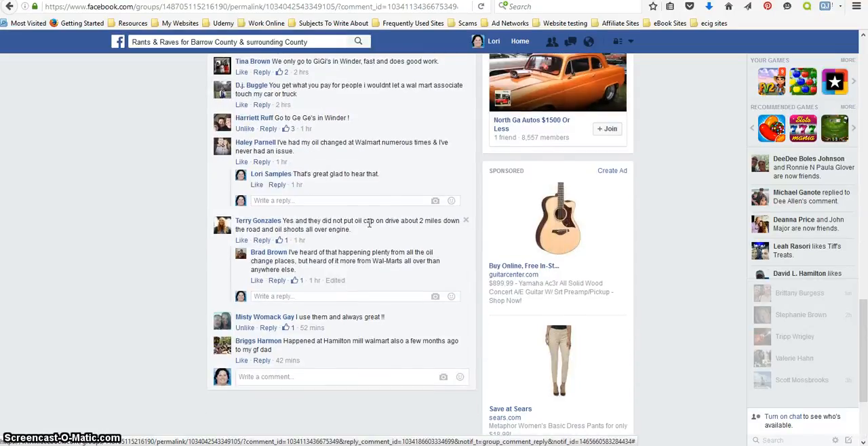